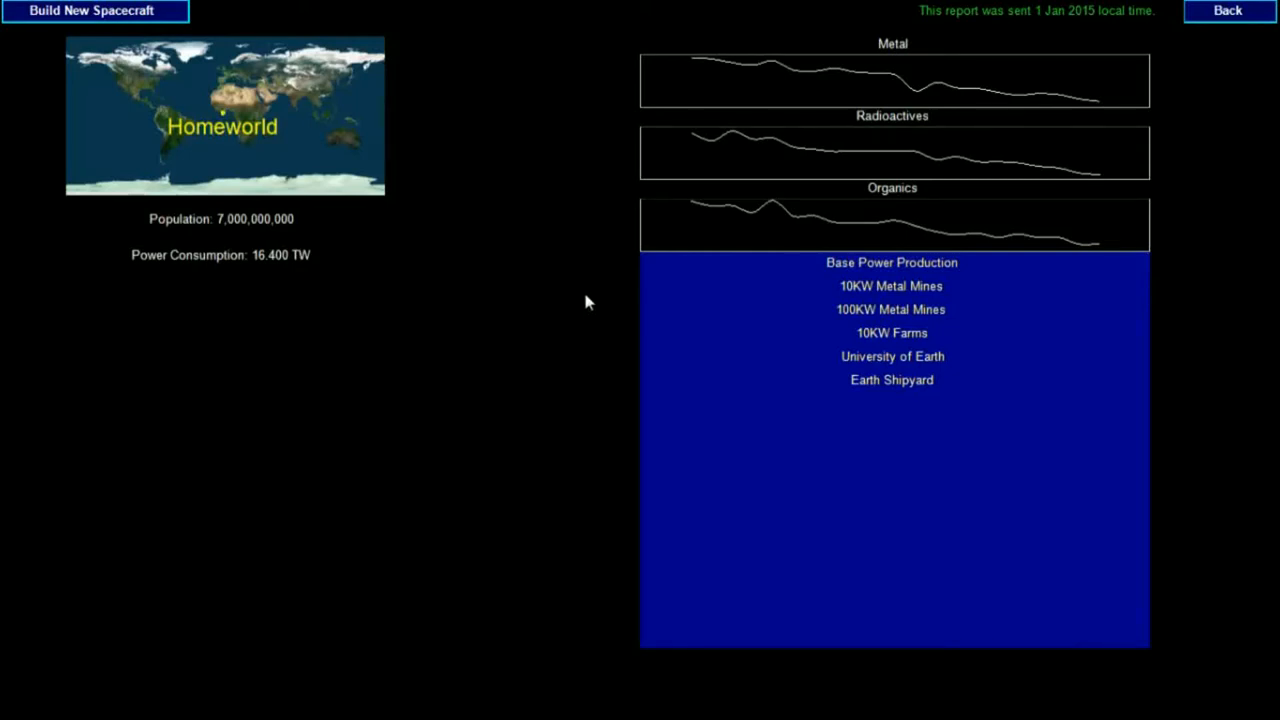
mouse_move(862, 284)
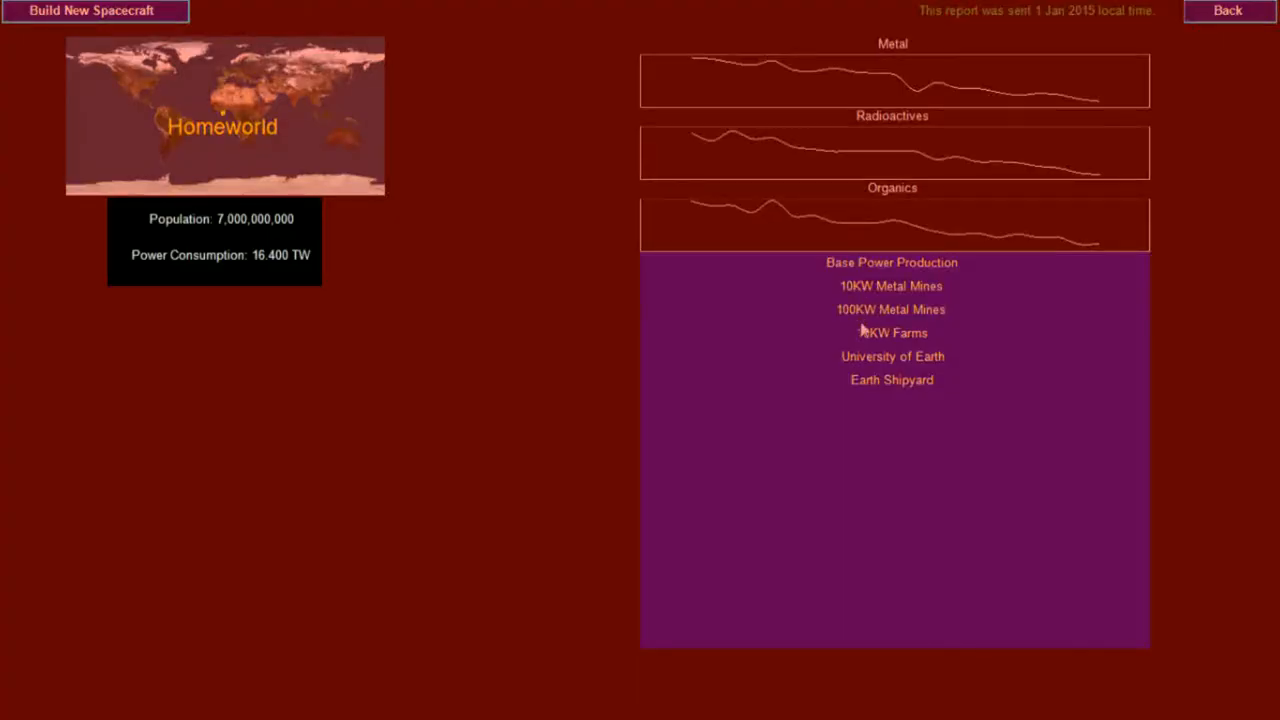
mouse_move(856, 368)
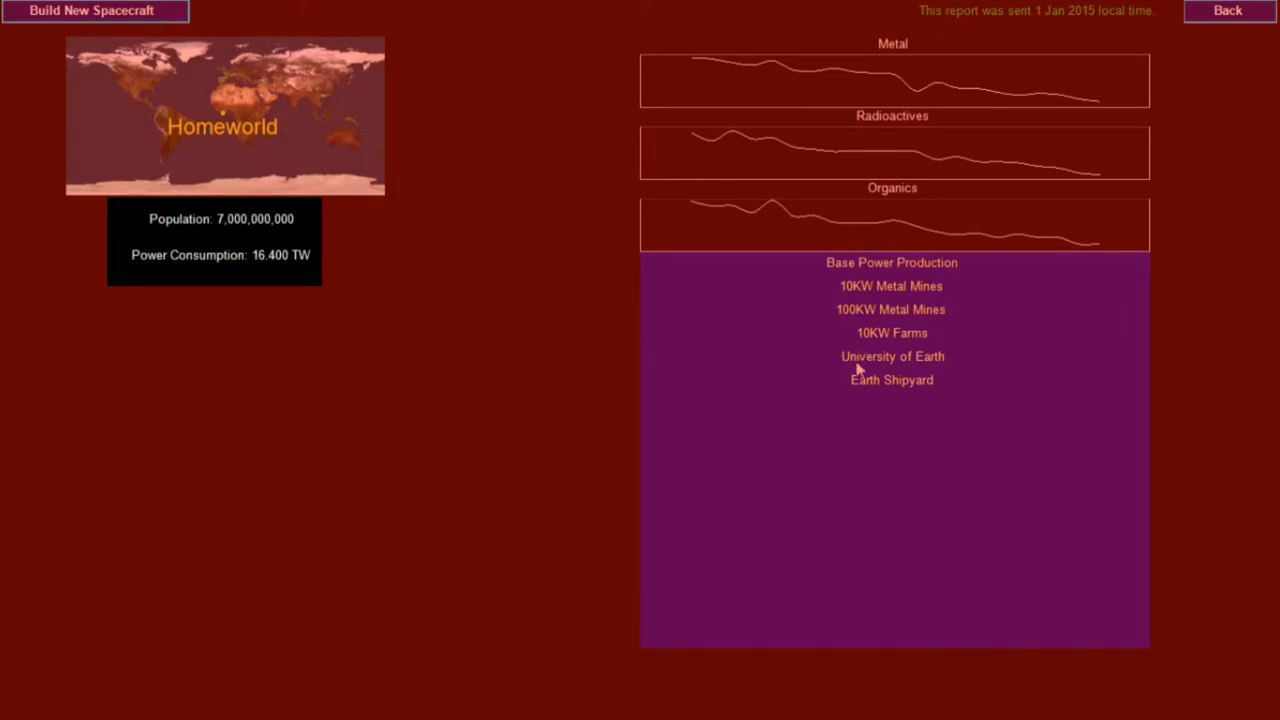
mouse_move(856, 386)
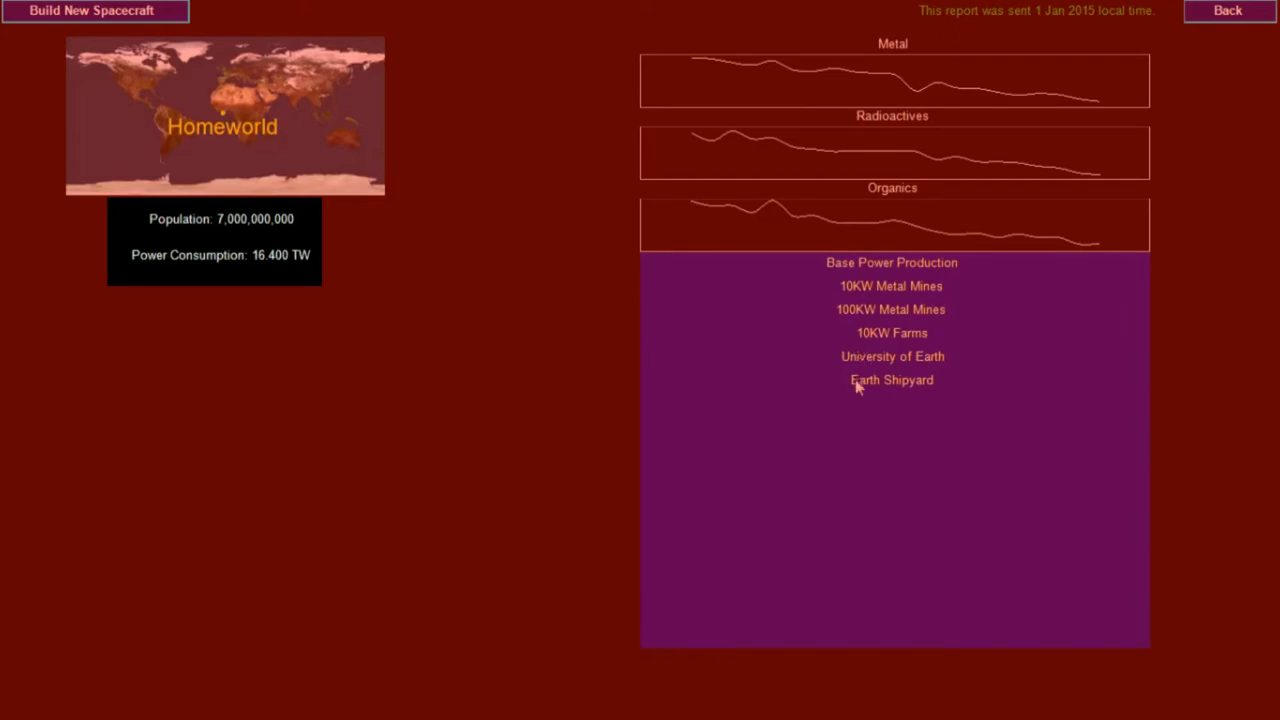
mouse_move(858, 398)
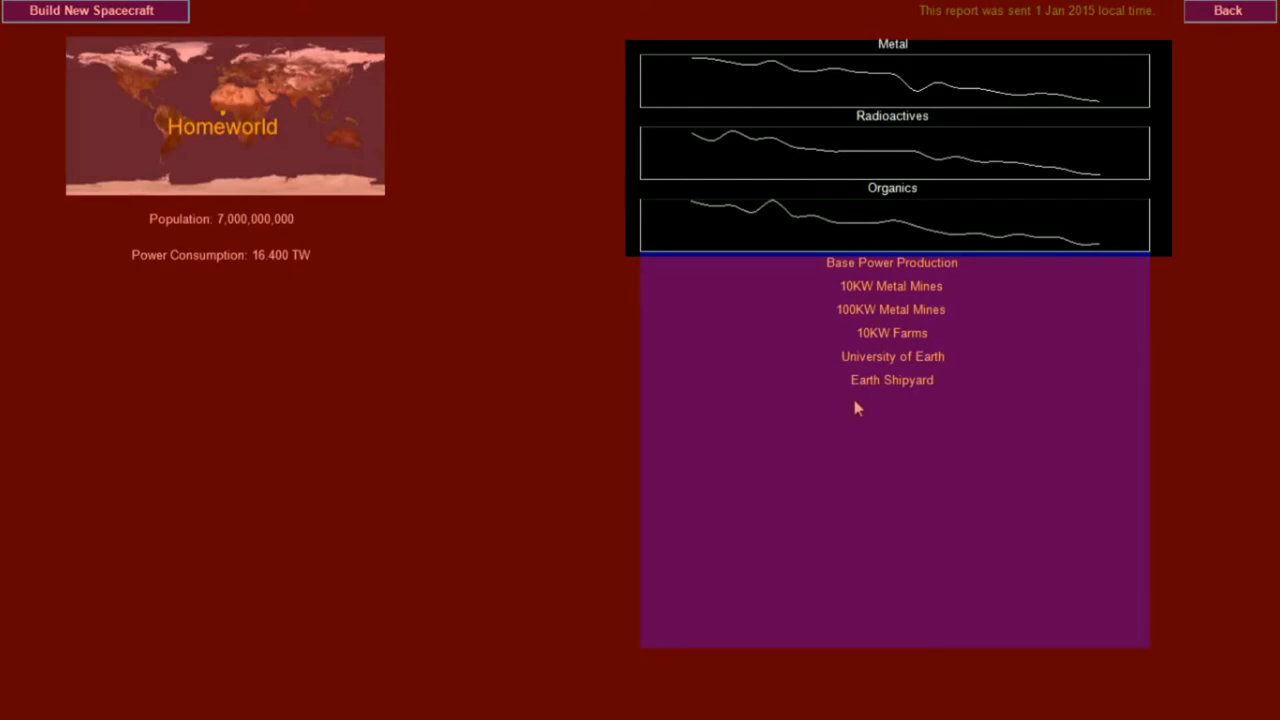
mouse_move(648, 408)
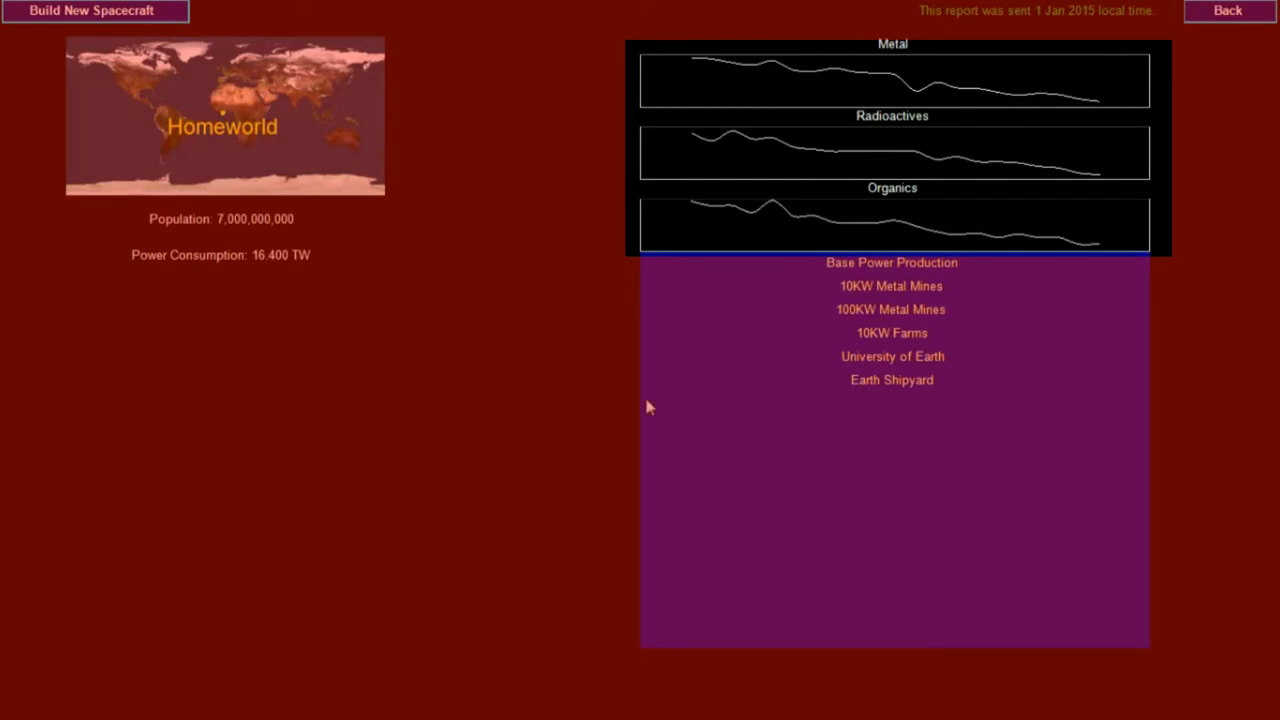
mouse_move(516, 390)
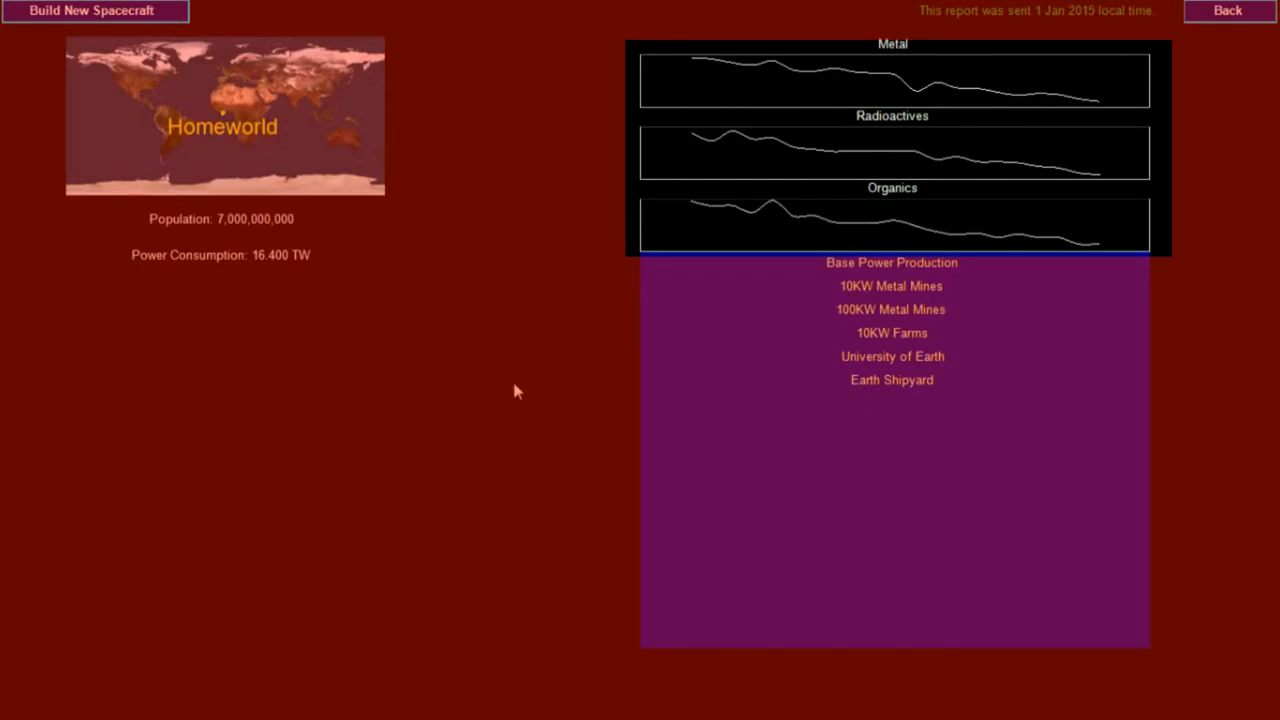
mouse_move(410, 344)
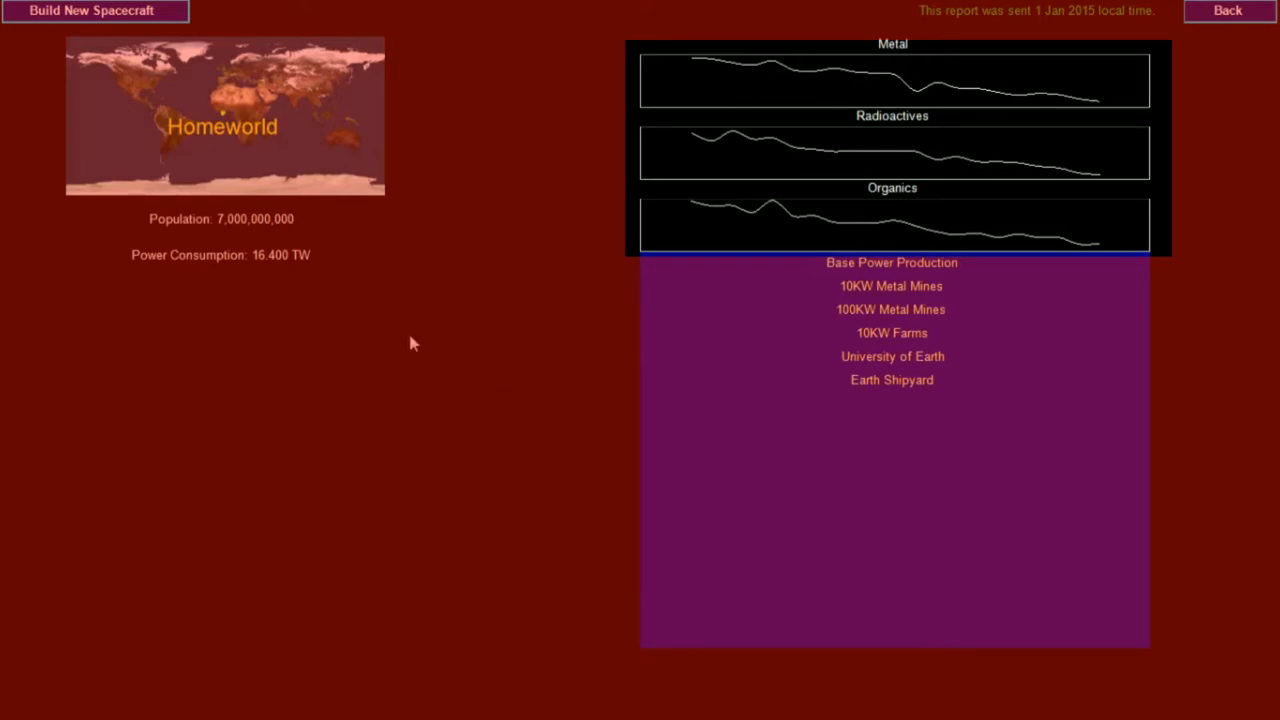
mouse_move(296, 292)
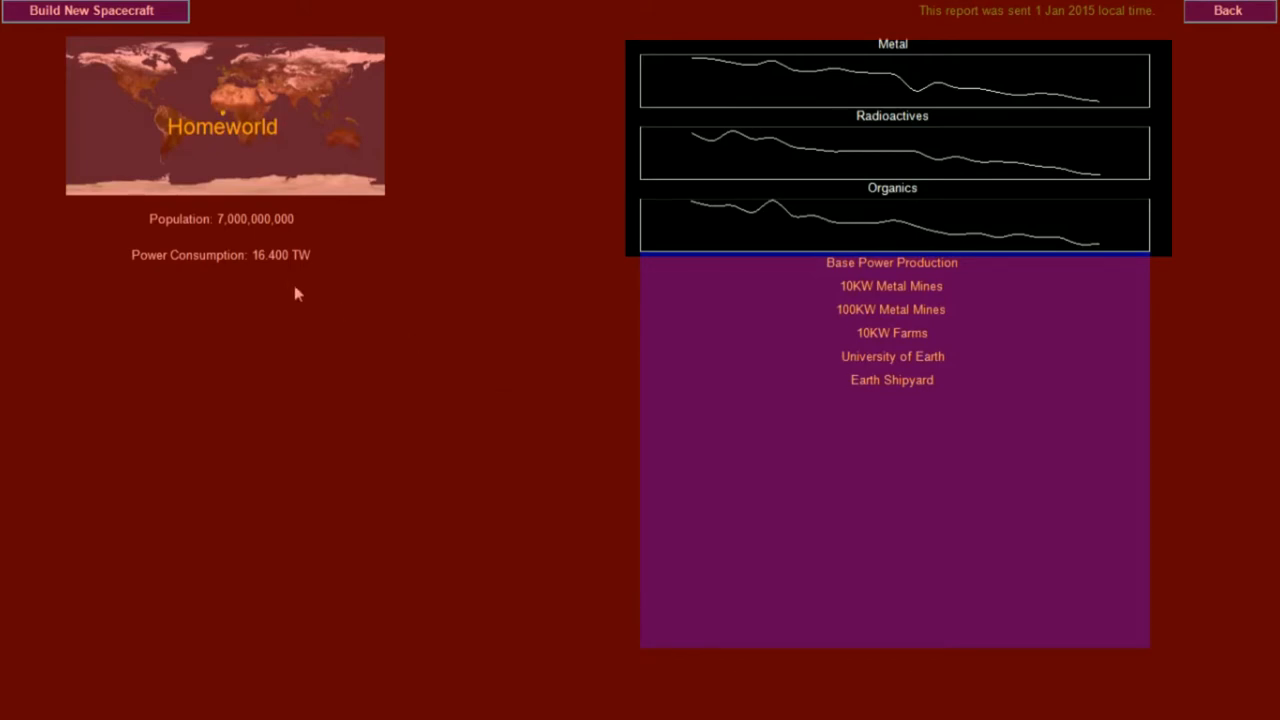
mouse_move(270, 272)
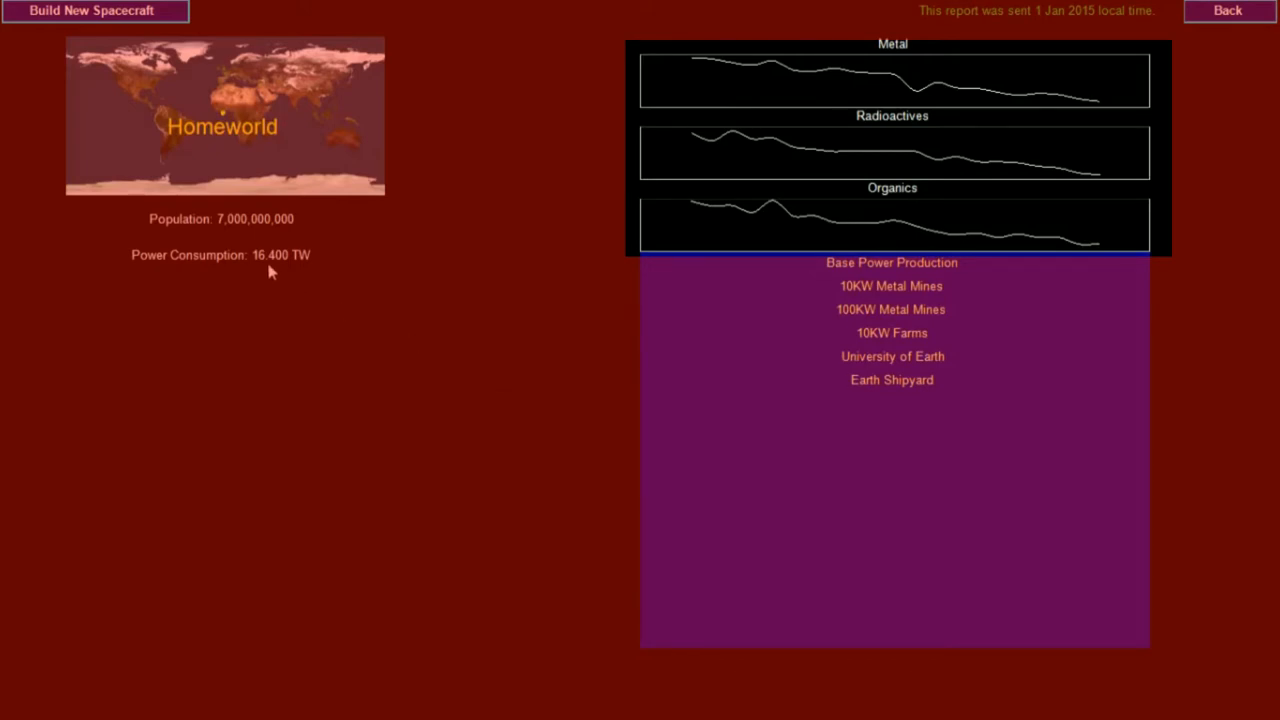
mouse_move(288, 274)
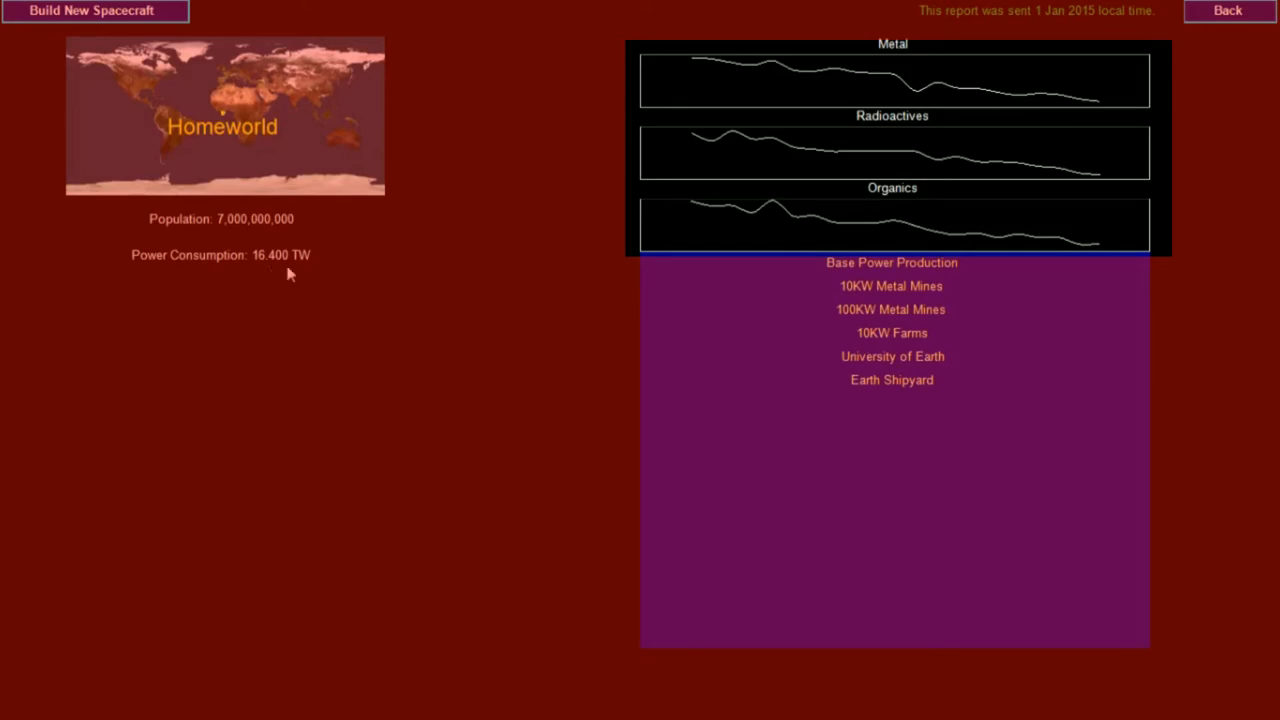
mouse_move(330, 236)
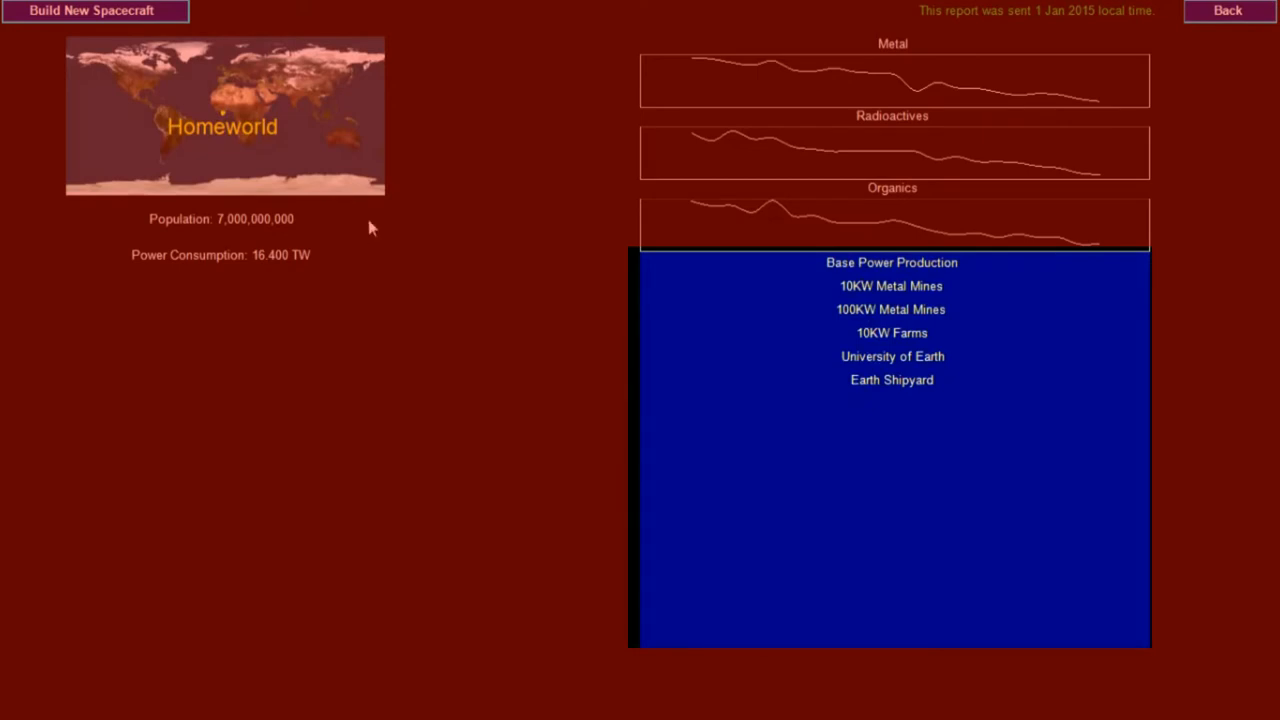
mouse_move(422, 208)
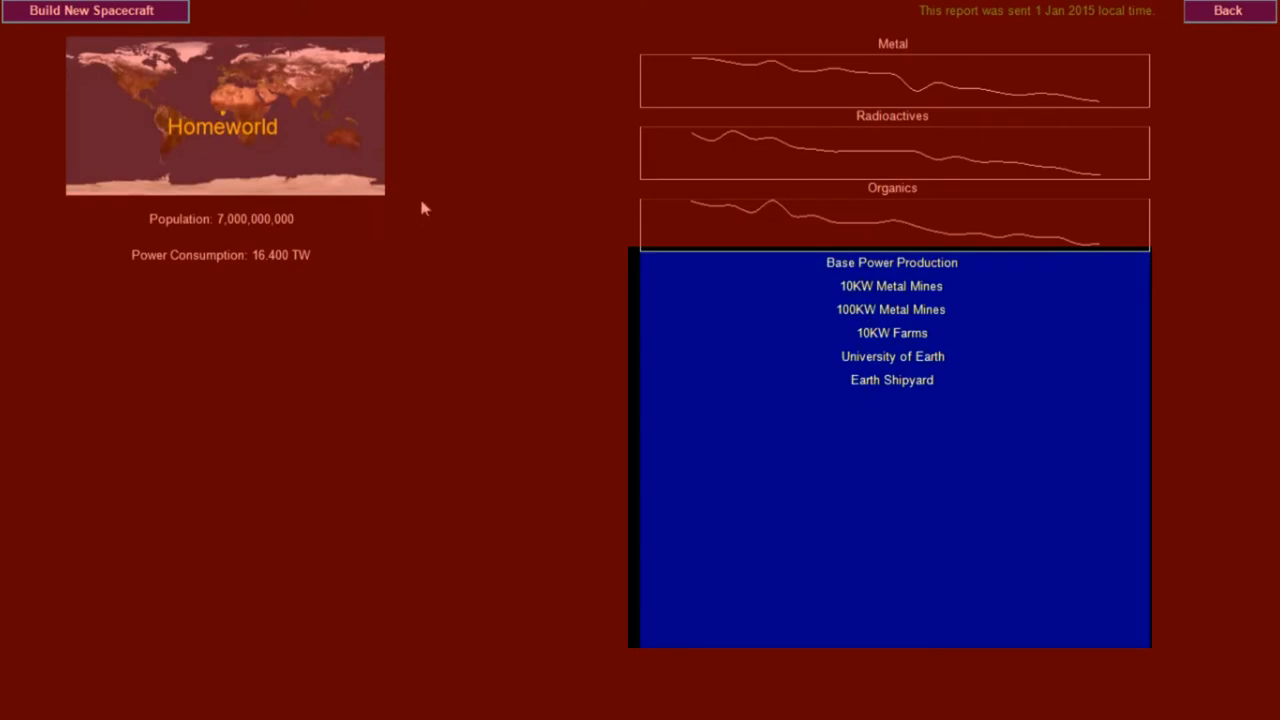
mouse_move(410, 144)
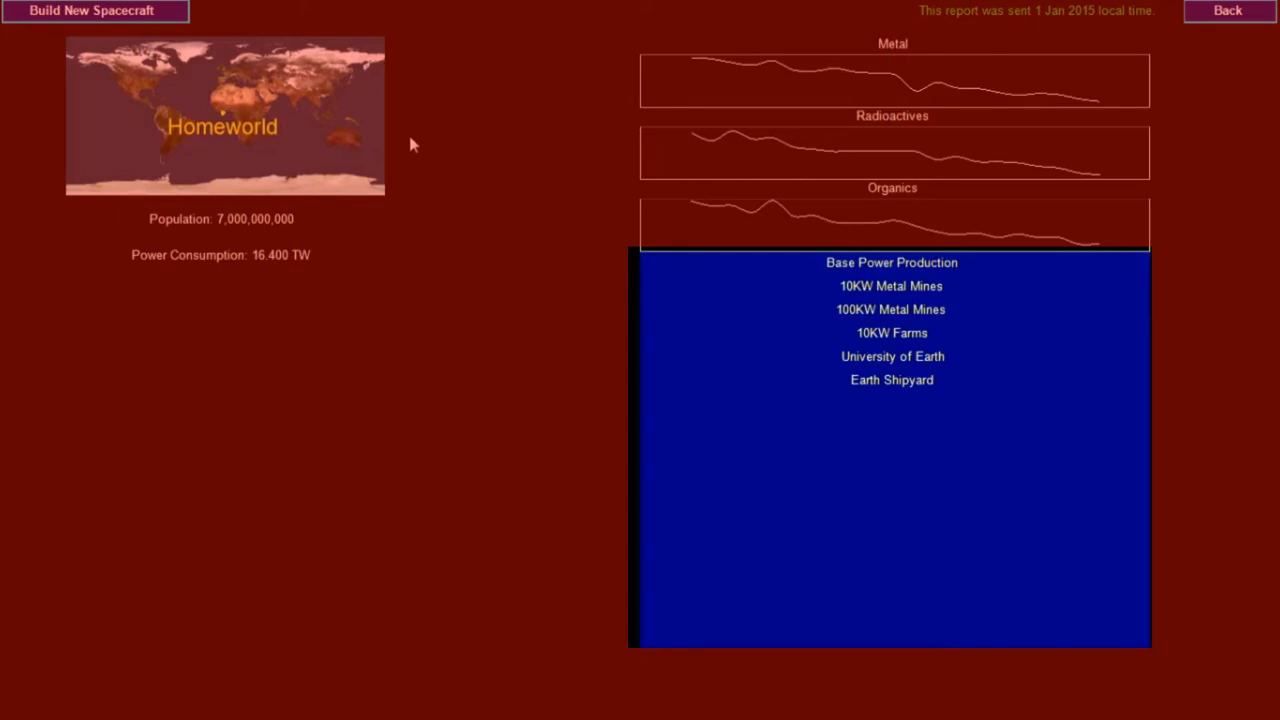
mouse_move(456, 152)
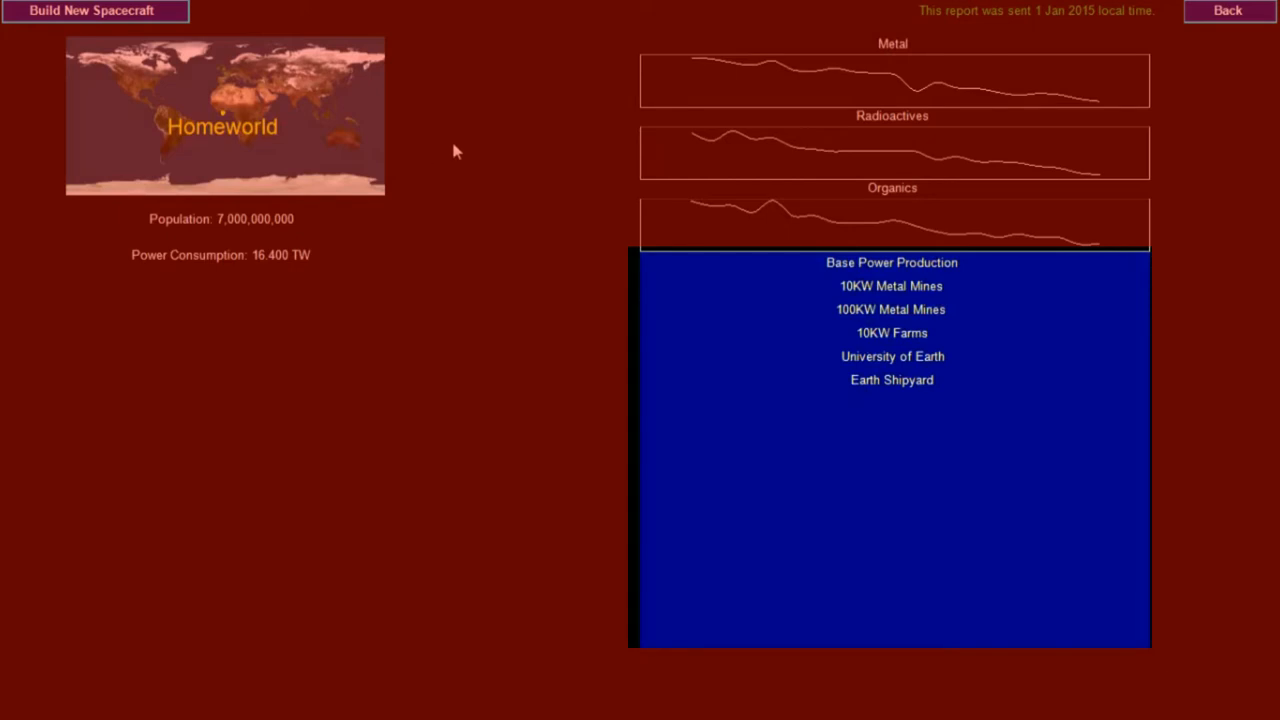
mouse_move(818, 128)
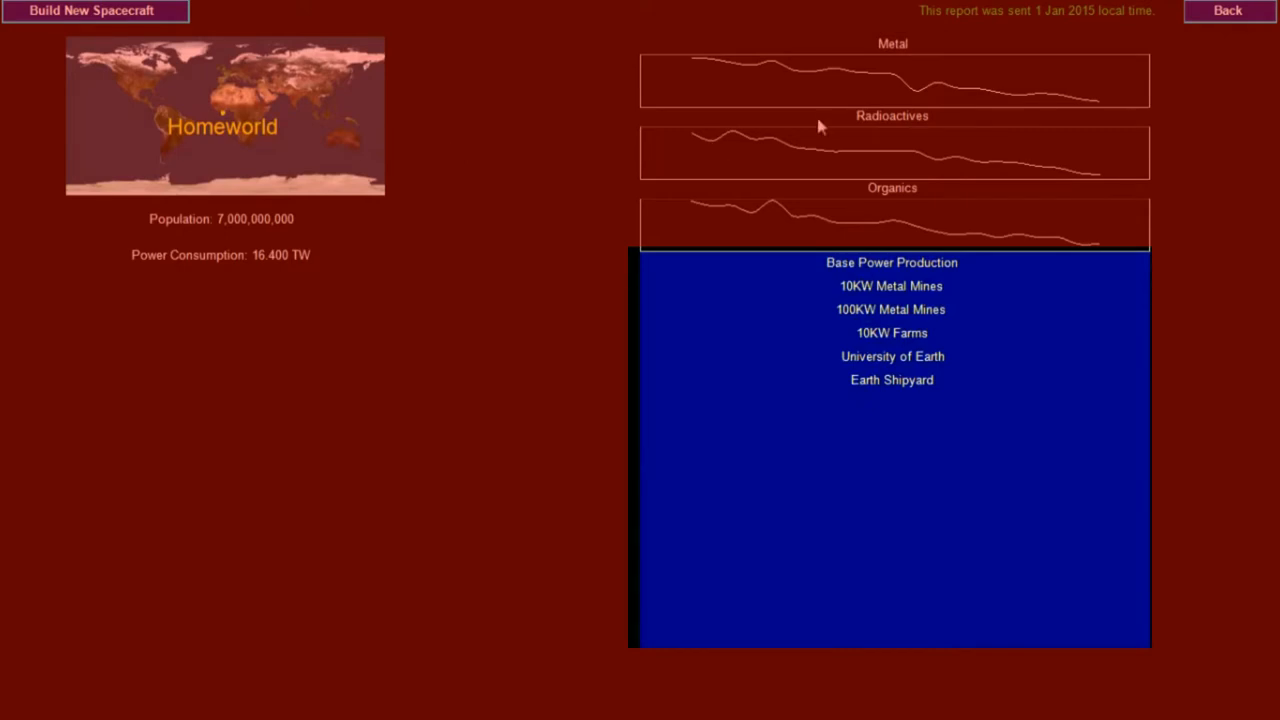
mouse_move(976, 108)
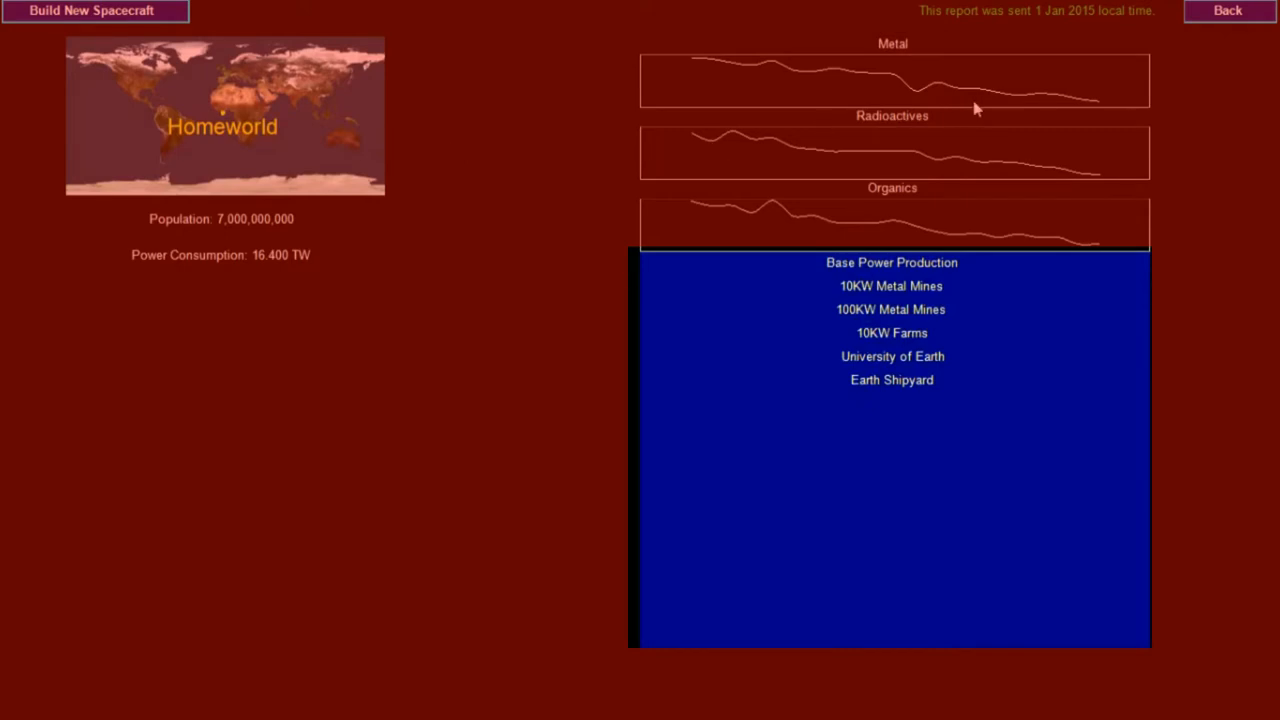
mouse_move(1120, 84)
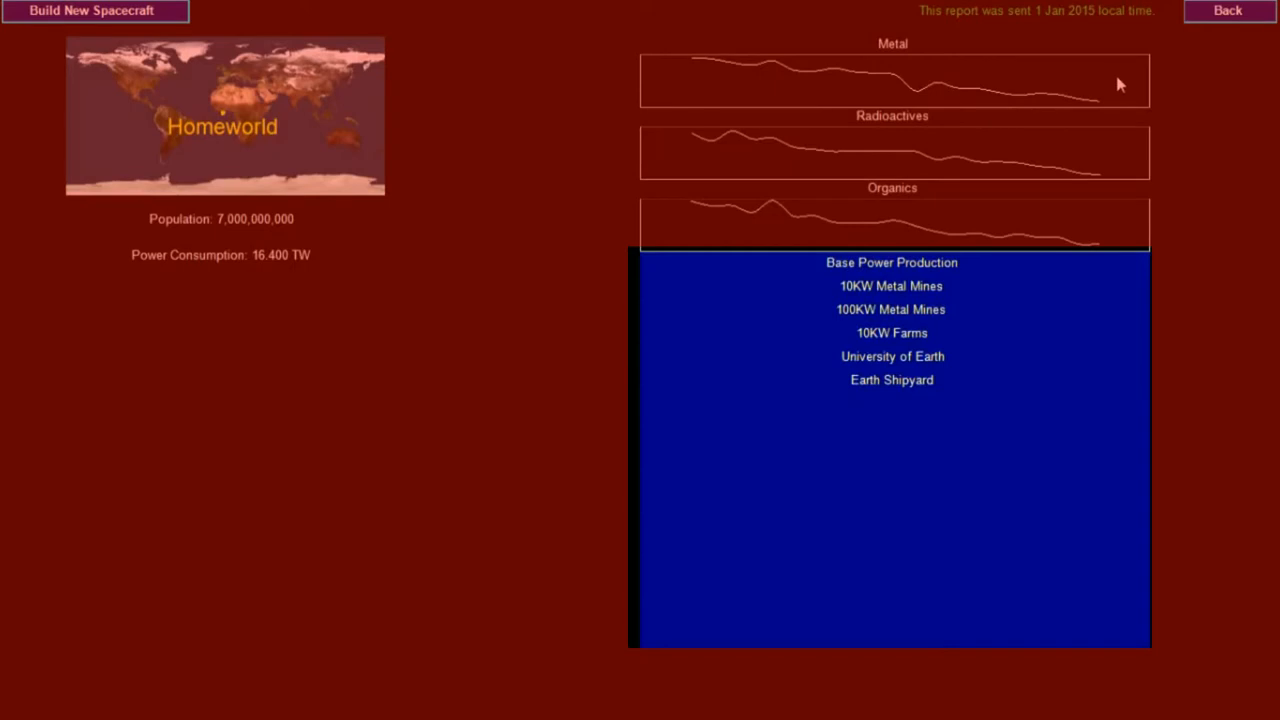
Step: Name the flight computer component 'Flight Comp' and create it
left_click(92, 12)
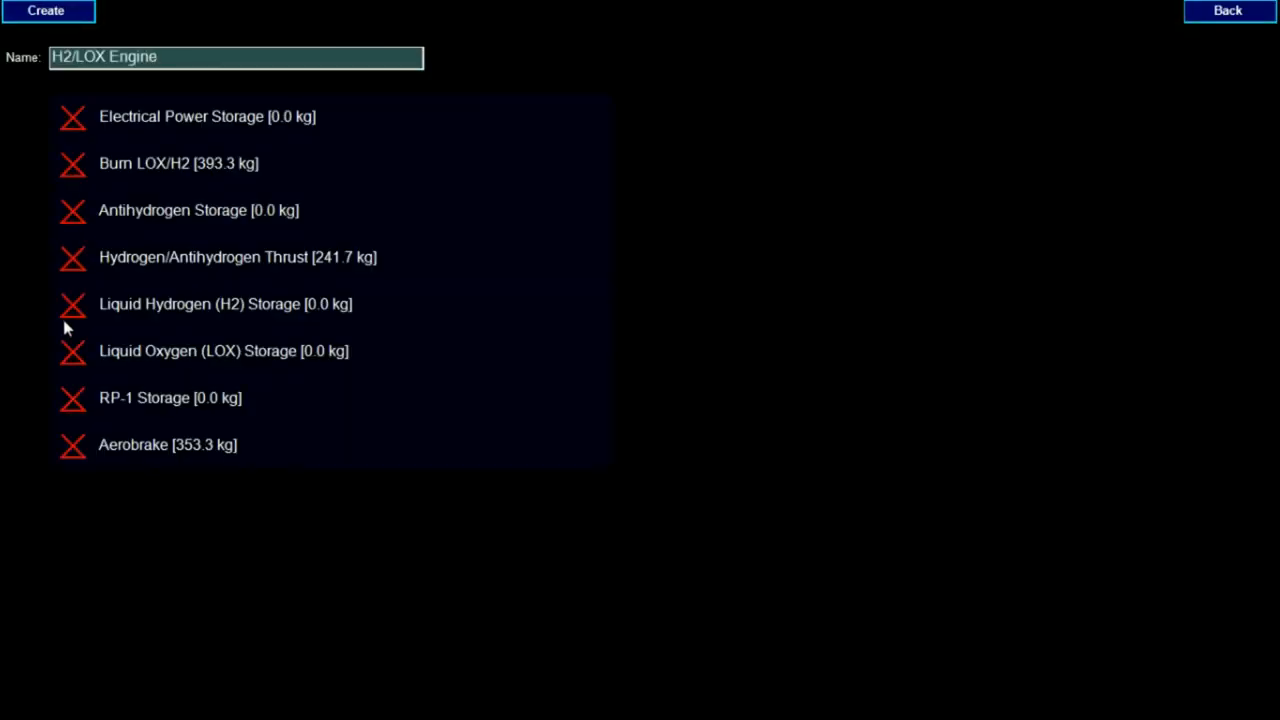
type("Flight Comp")
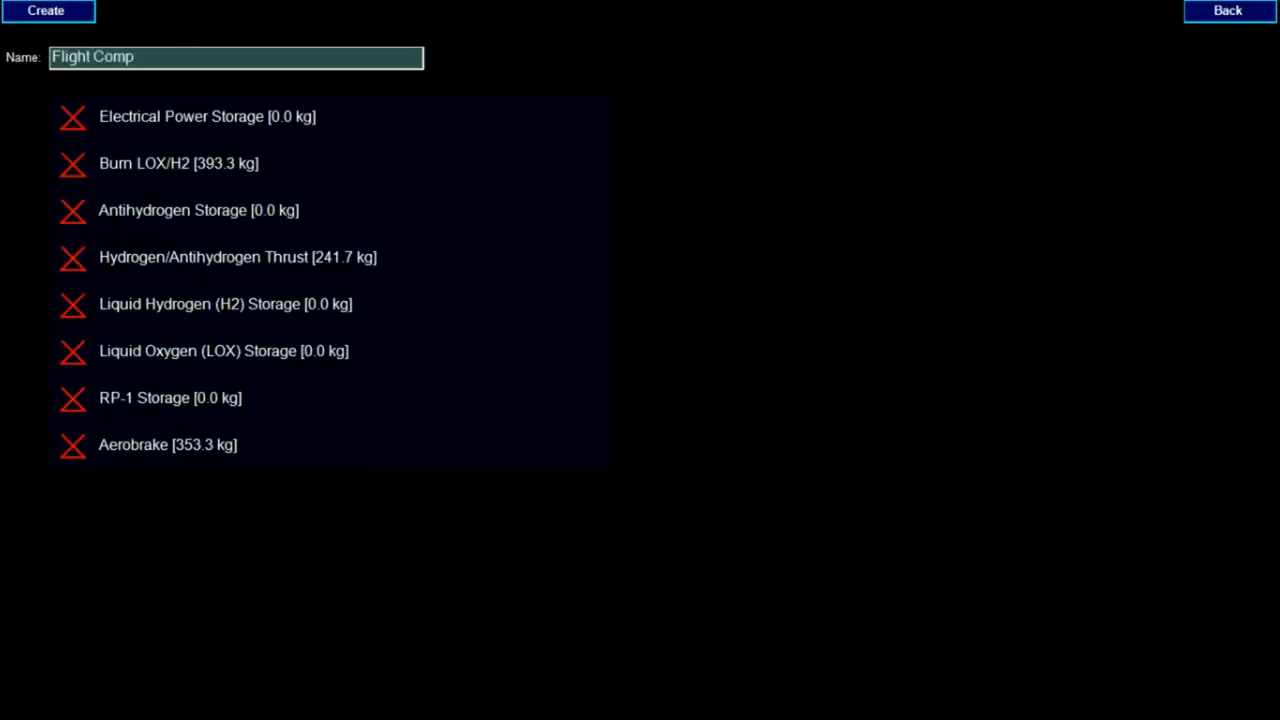
left_click(46, 10)
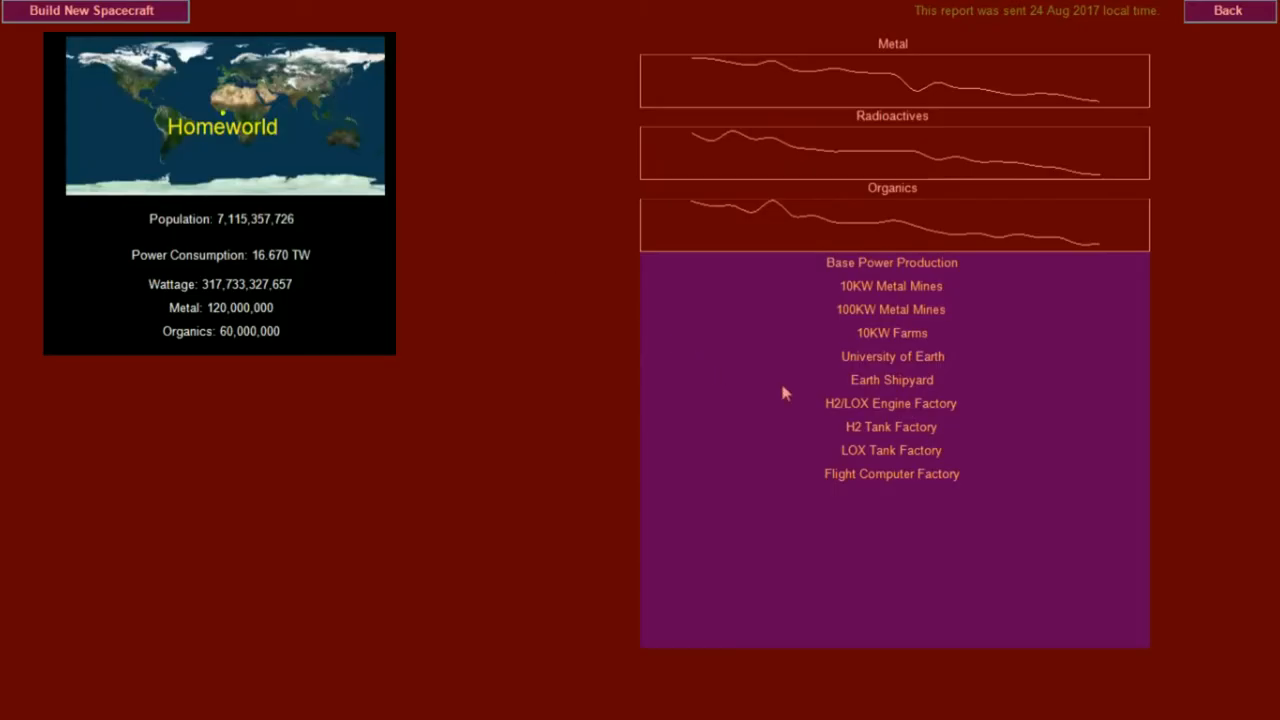
mouse_move(976, 478)
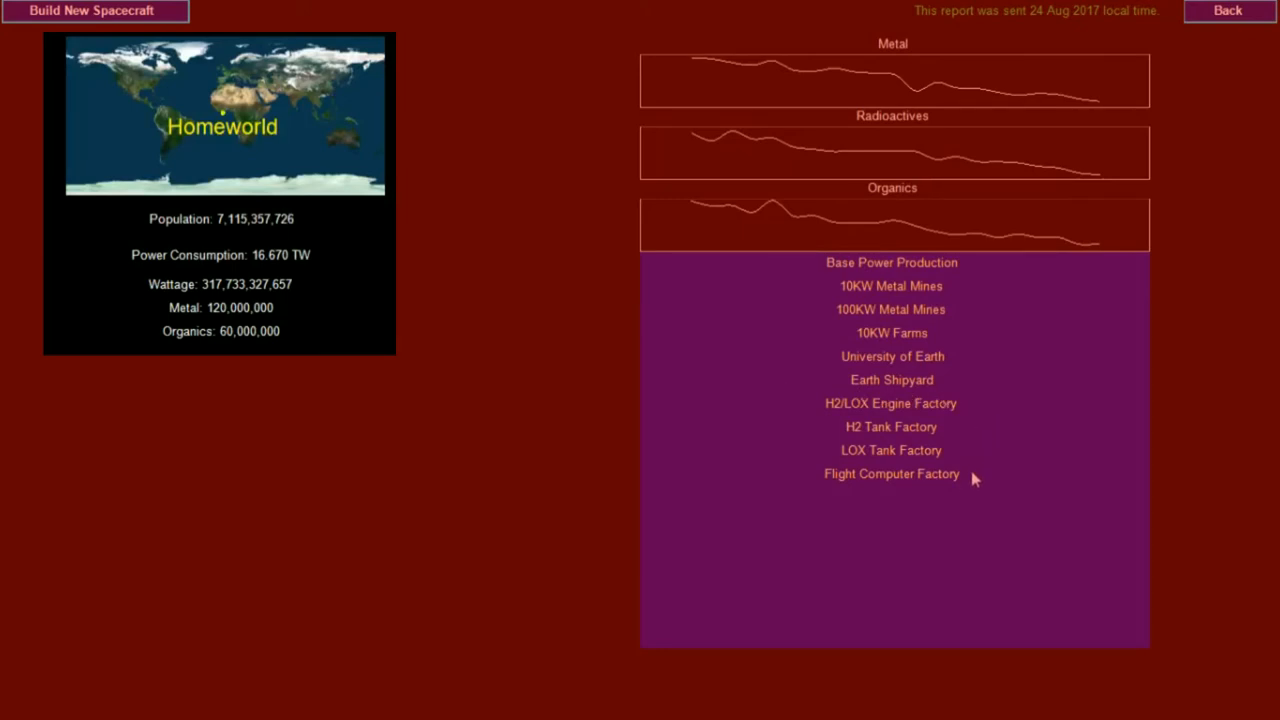
mouse_move(968, 420)
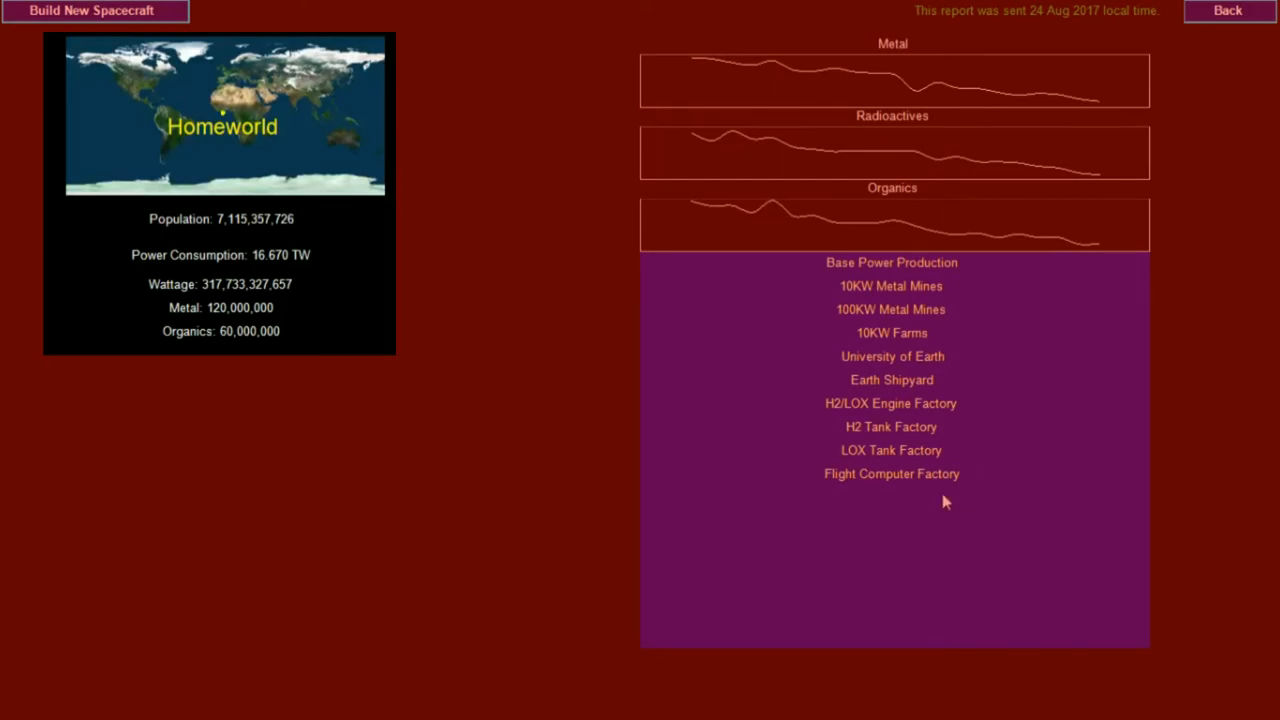
mouse_move(452, 472)
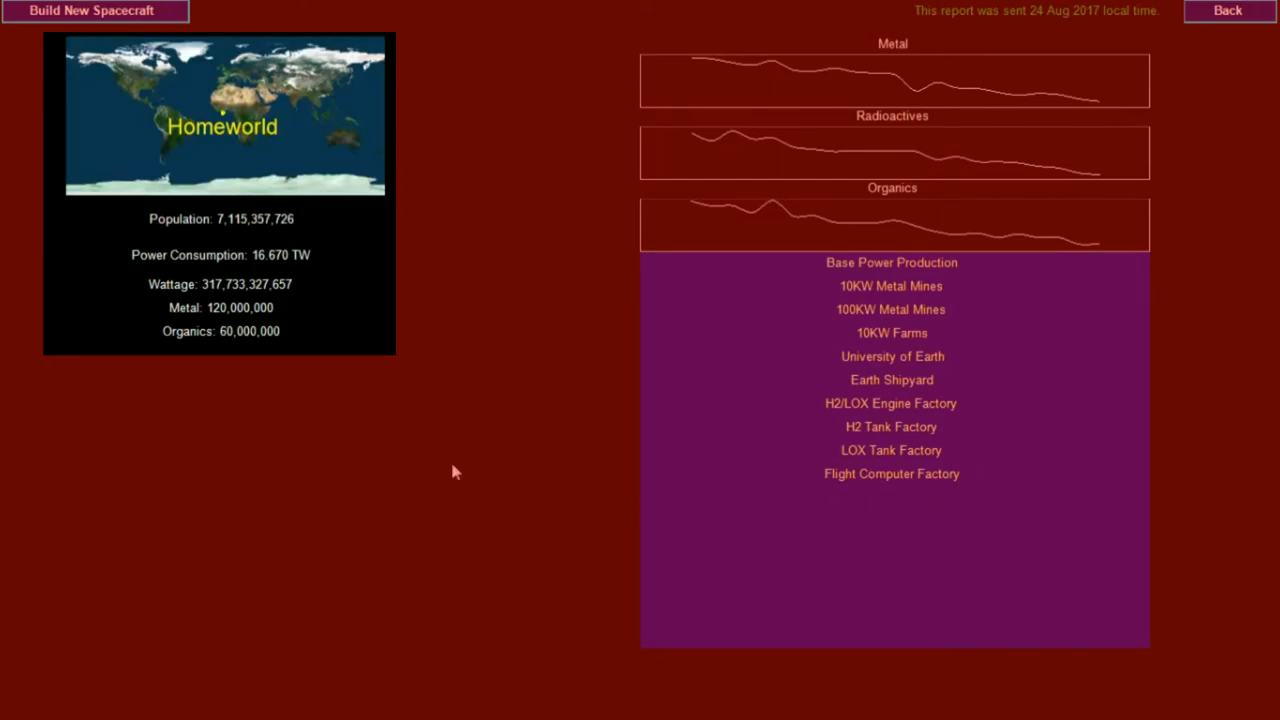
mouse_move(318, 270)
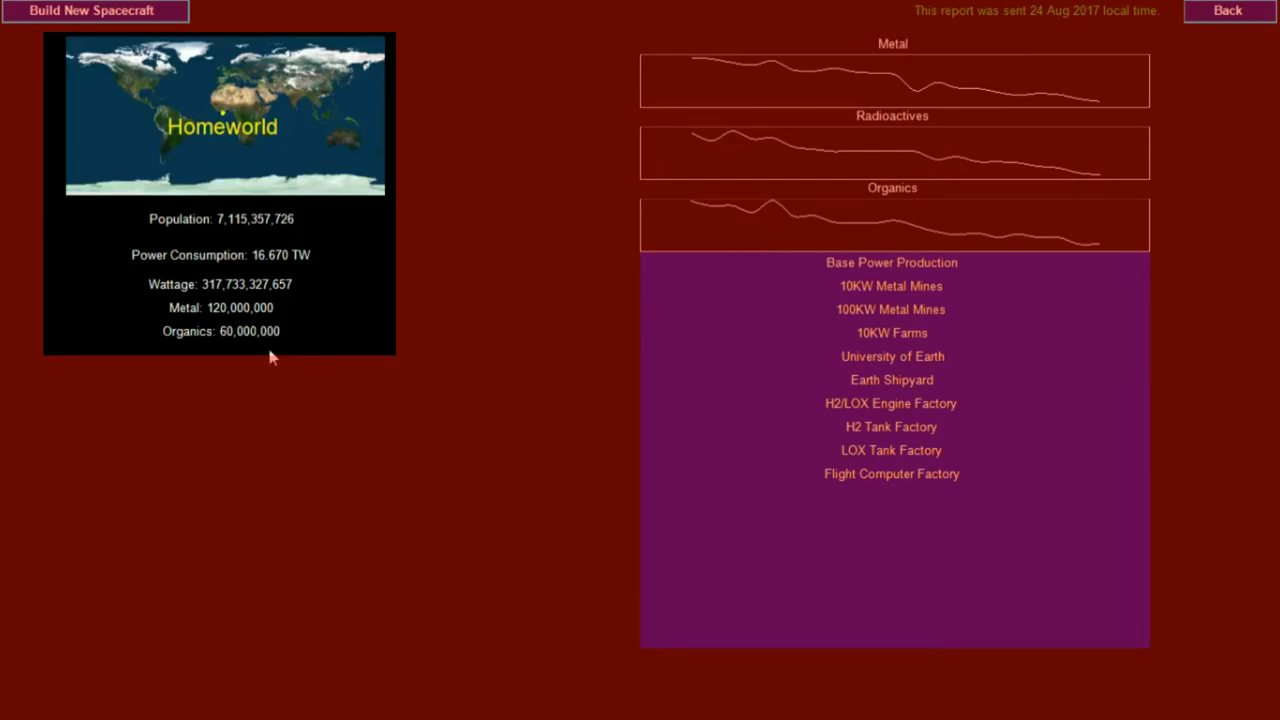
mouse_move(268, 268)
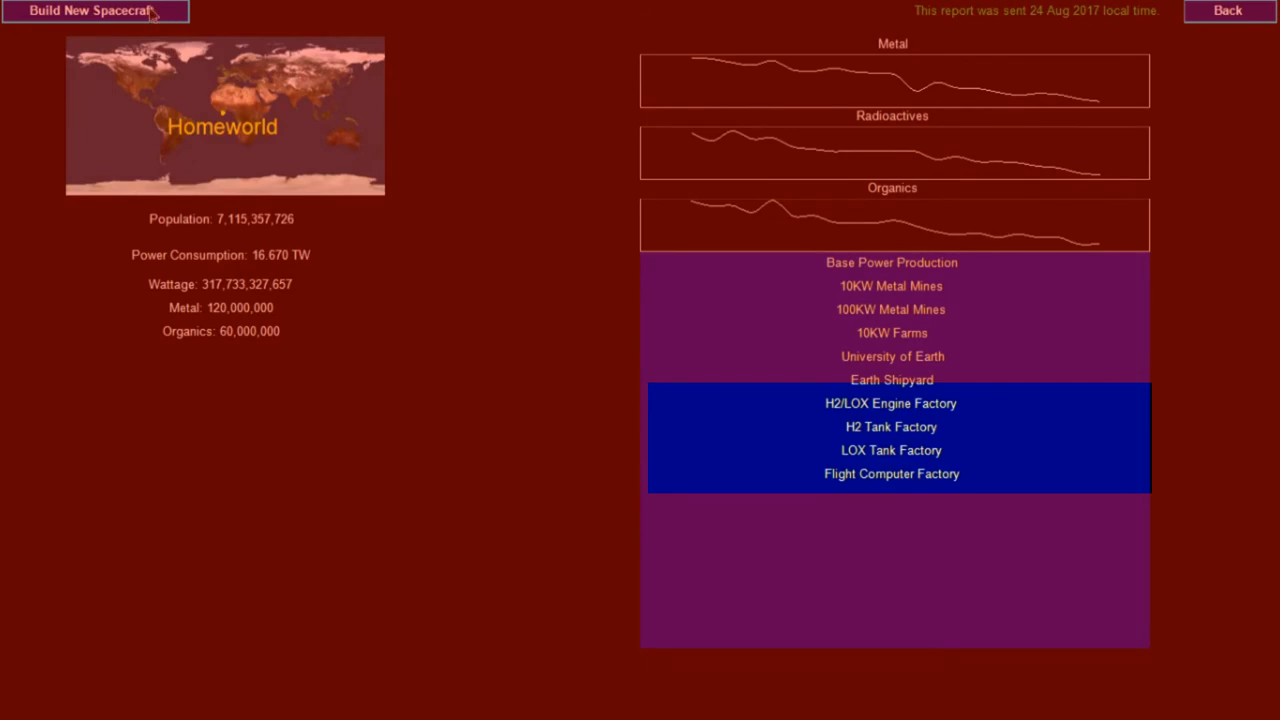
Step: Design an Orbital Rocket from the H2/LOX Engine, tanks and Flight Computer and queue it at Earth Shipyard
left_click(88, 12)
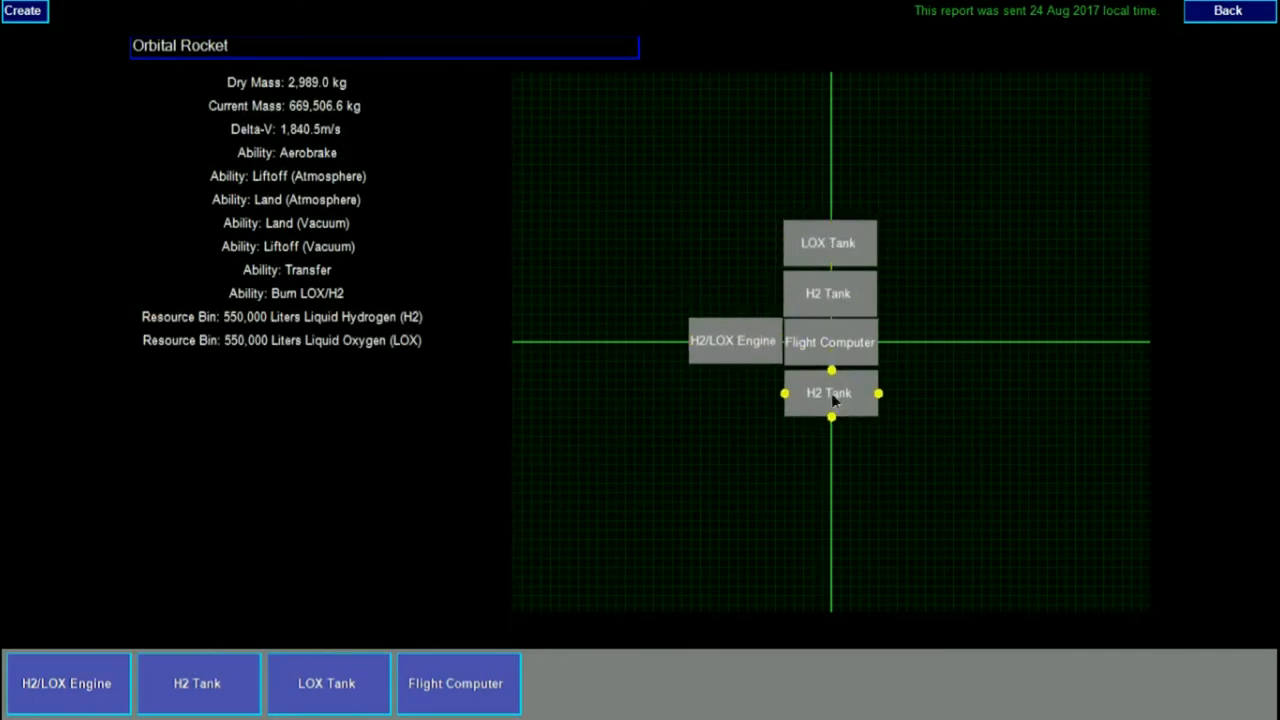
left_click(1228, 10)
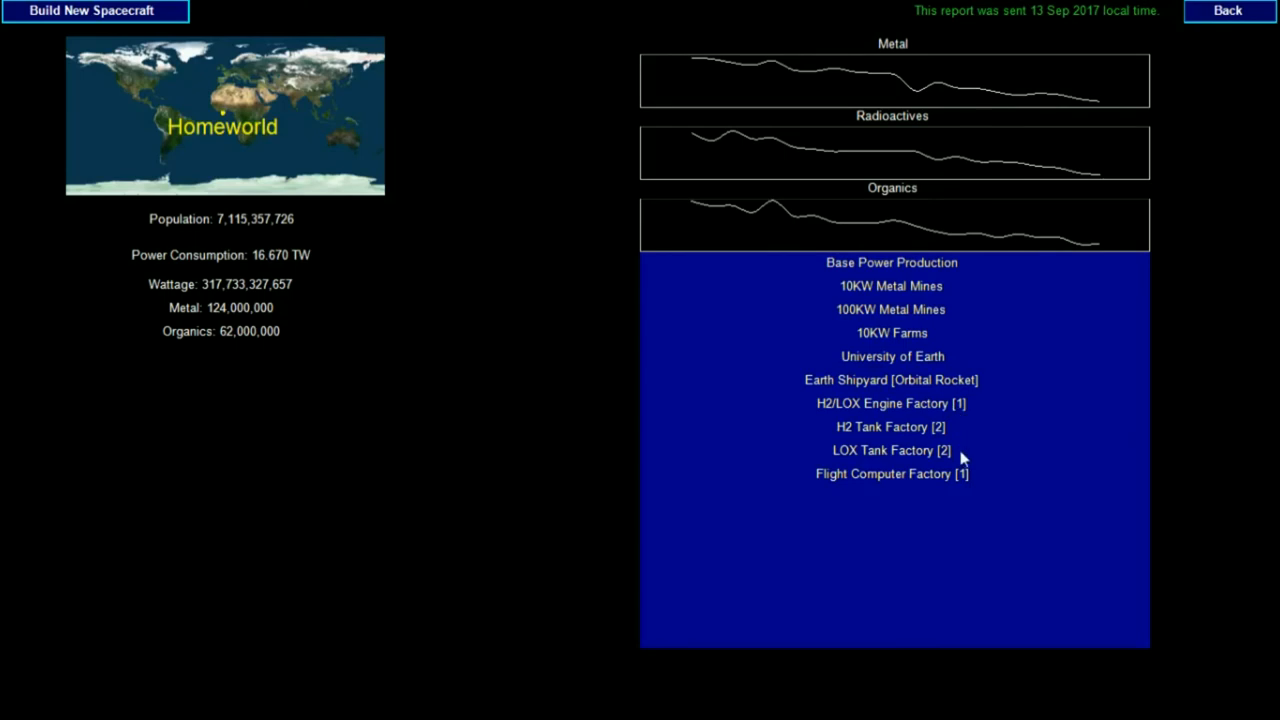
mouse_move(1036, 222)
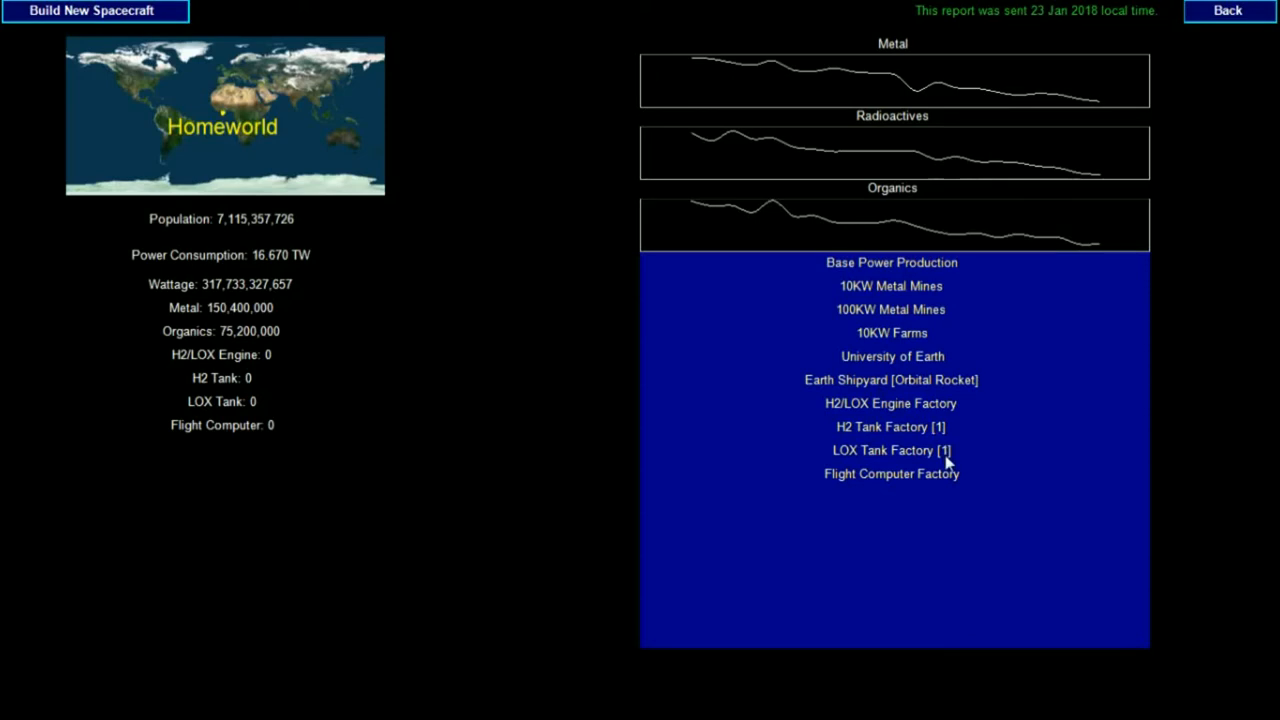
mouse_move(584, 344)
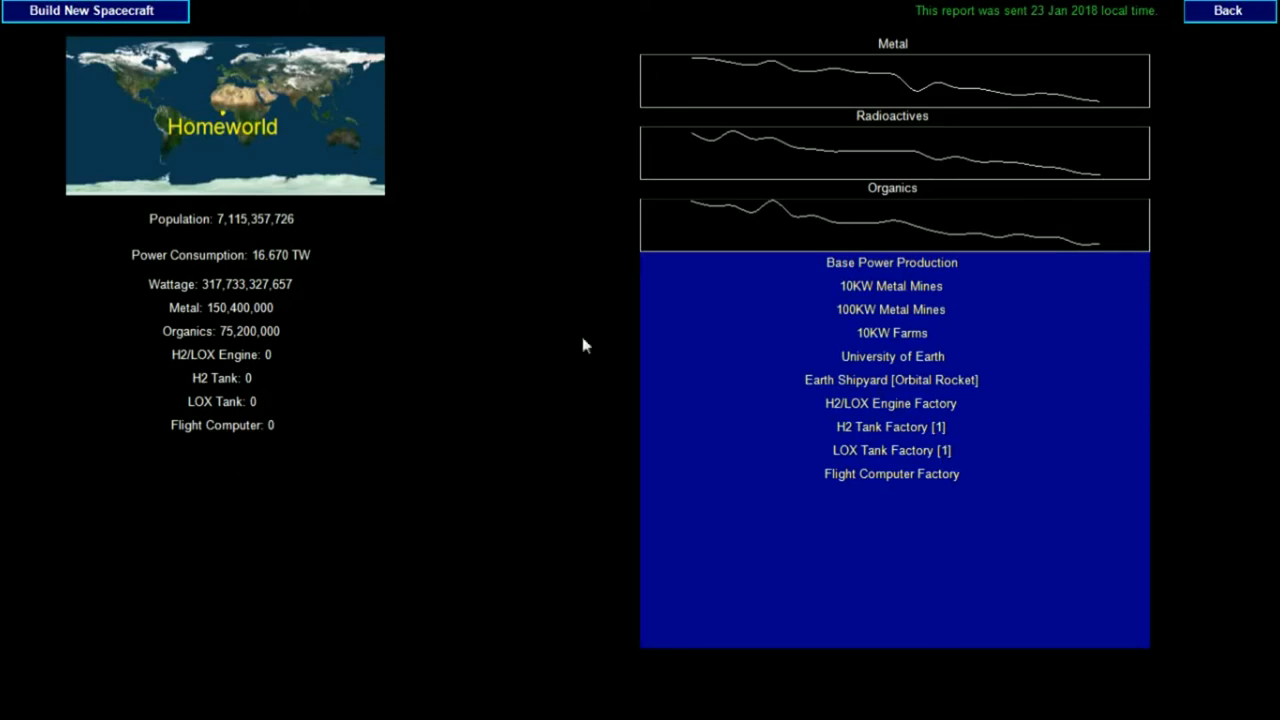
Step: Leave Earth's settlement report for the interstellar star map
left_click(1228, 10)
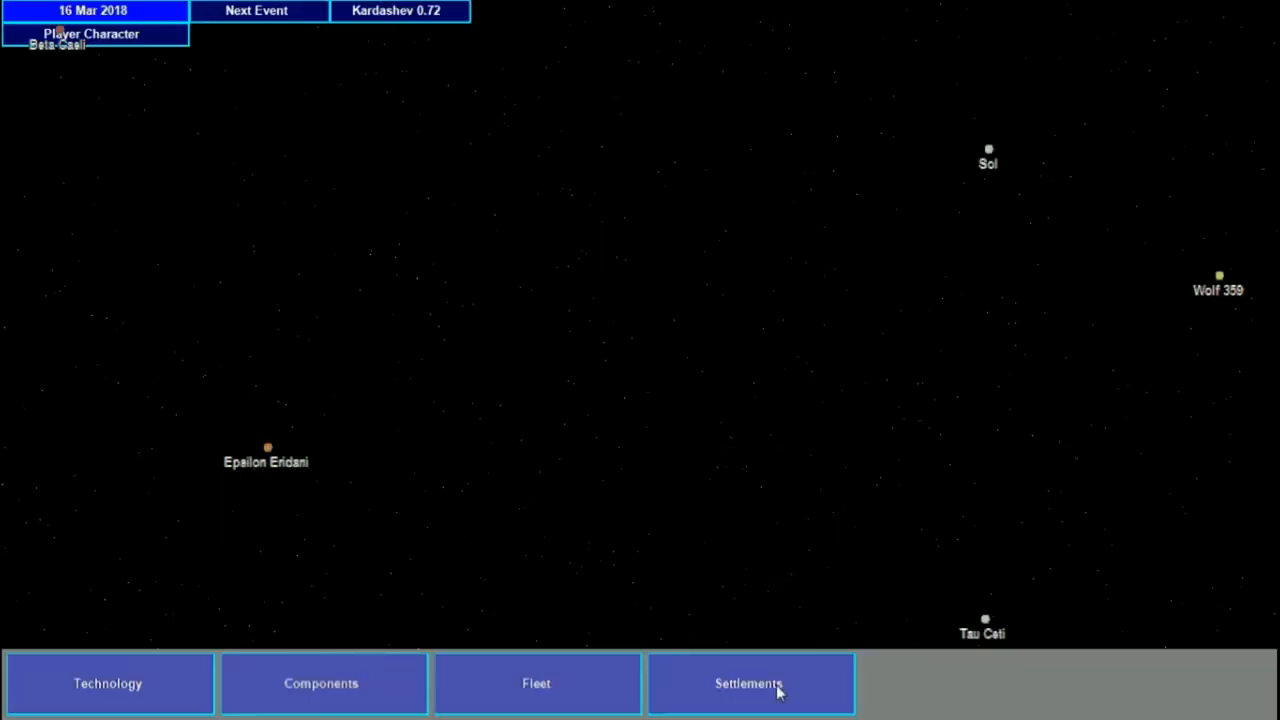
left_click(748, 684)
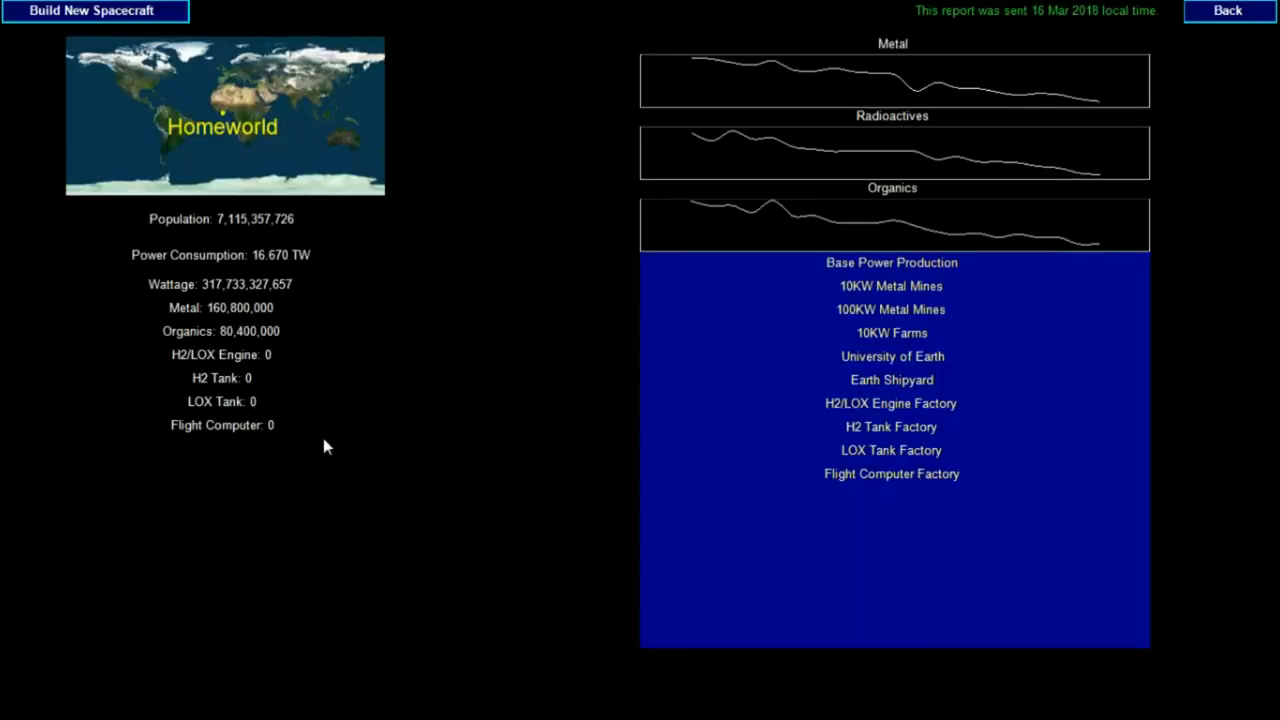
mouse_move(890, 512)
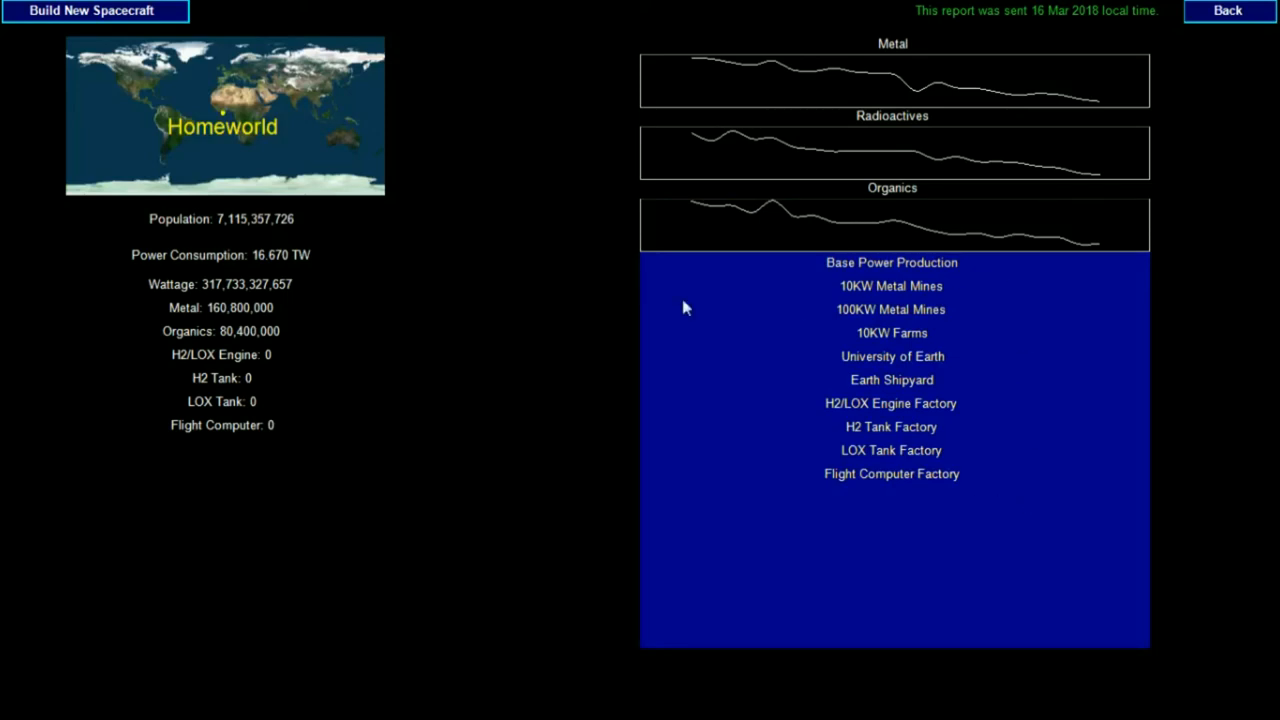
mouse_move(916, 114)
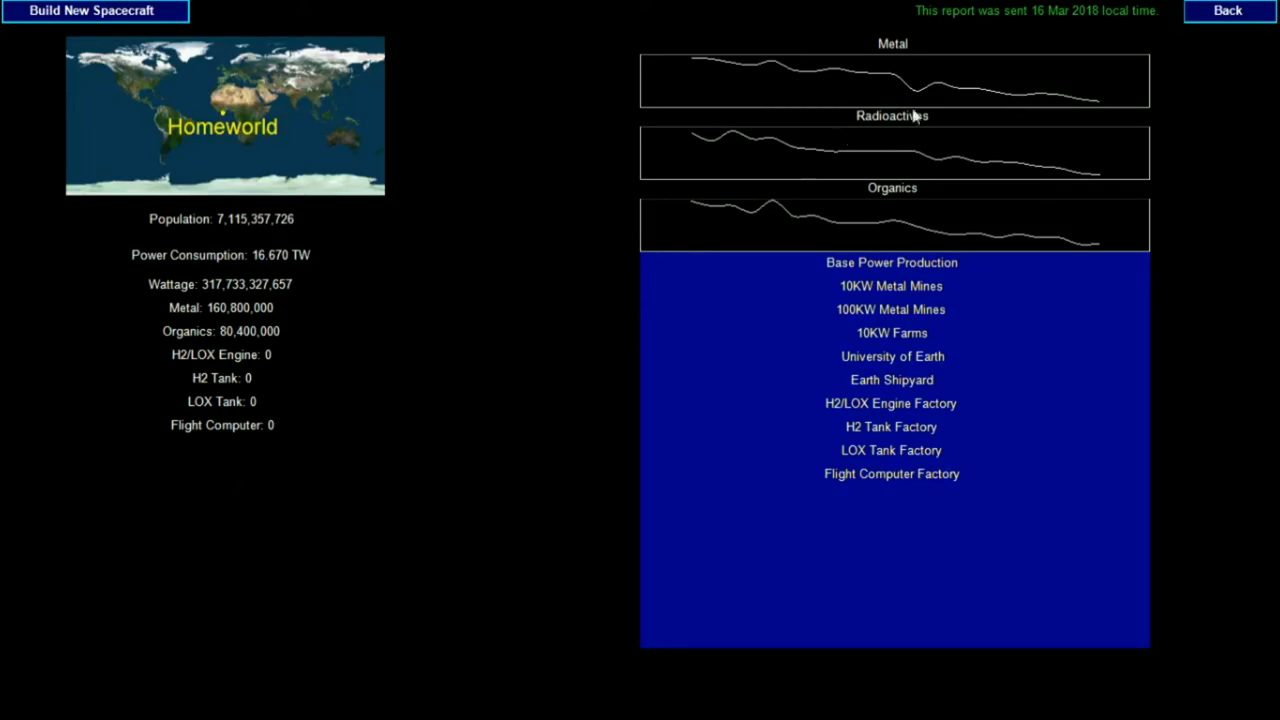
left_click(1228, 10)
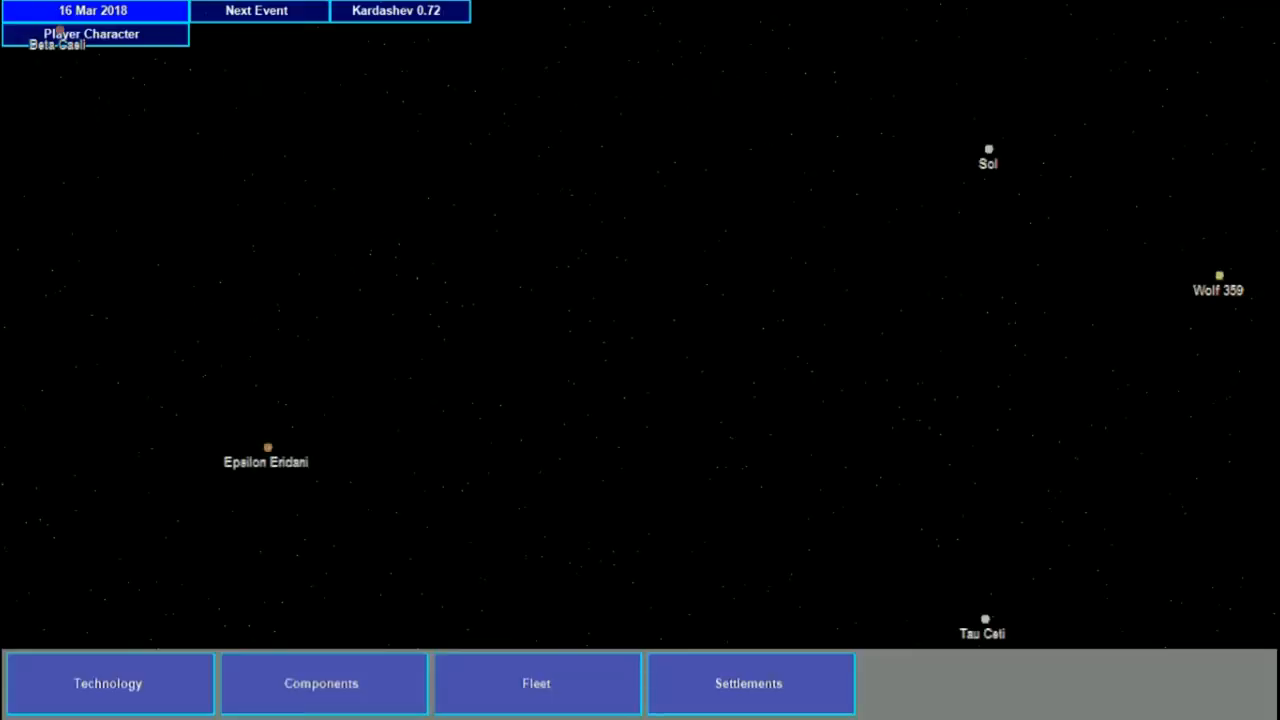